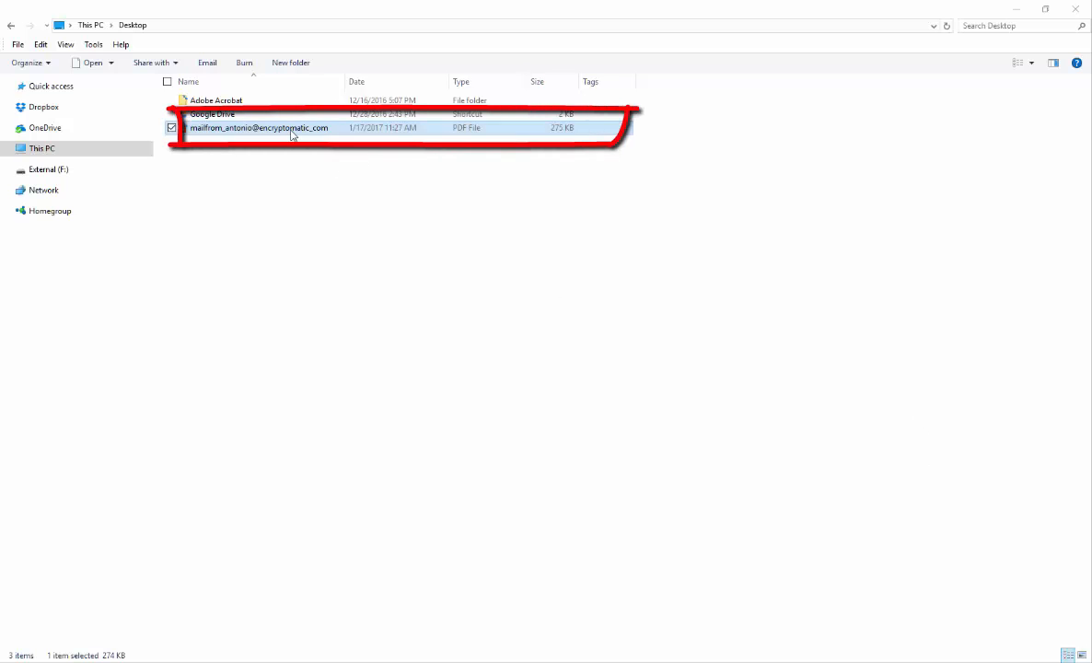
Step: Open the mailfrom_antonio PDF from the Desktop in the default Reader app
double_click(261, 127)
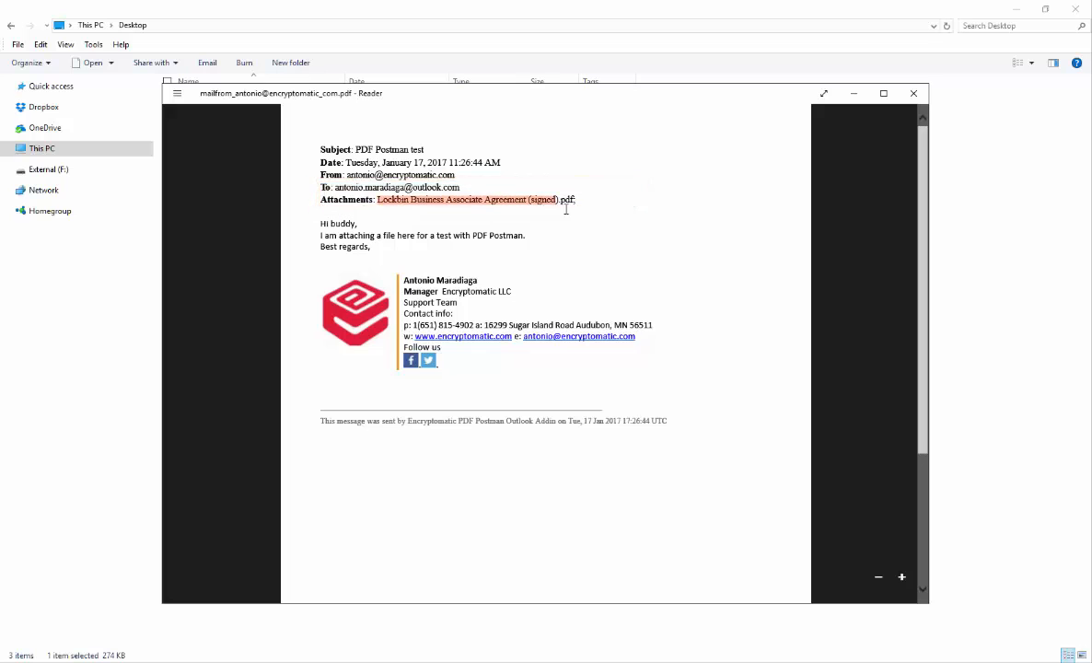
Step: Show the Reader's command menu, then close the Reader window
left_click(177, 93)
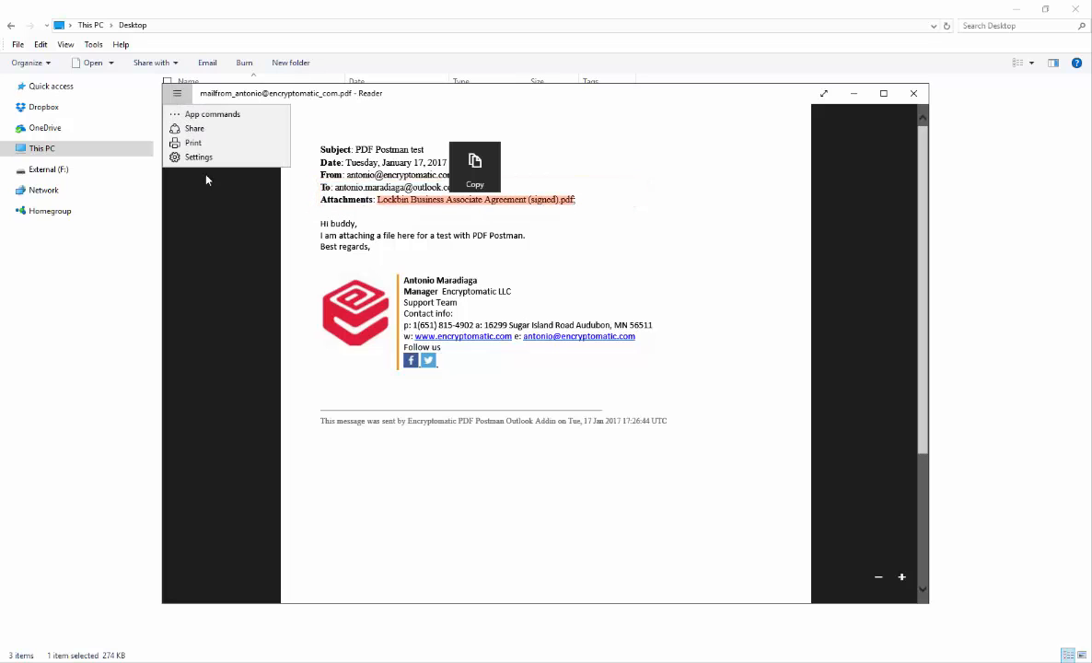
mouse_move(844, 143)
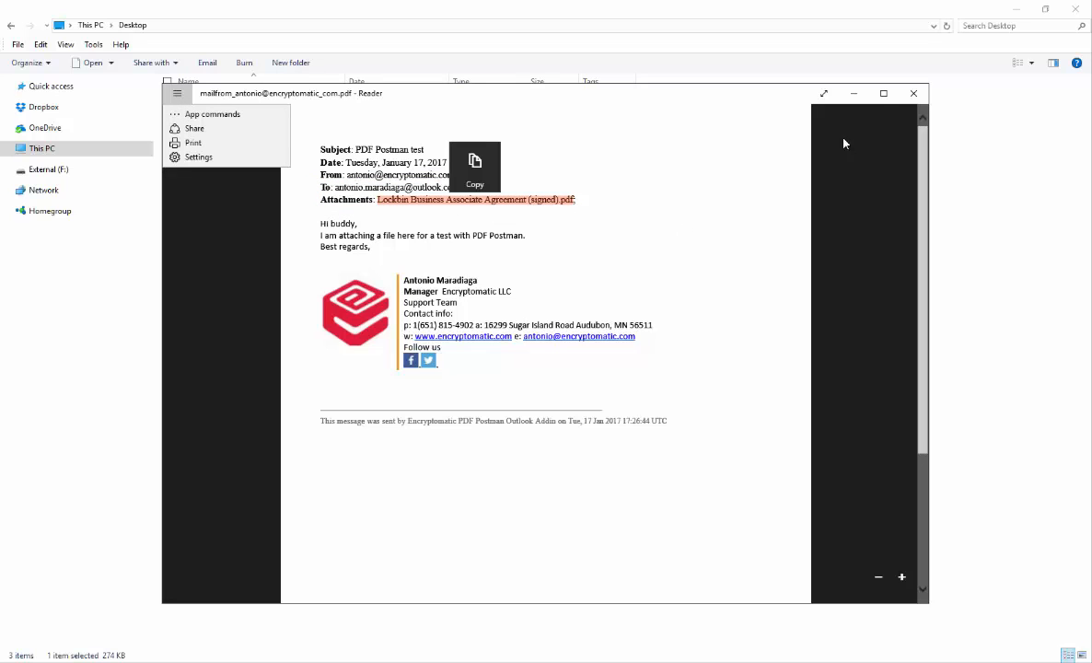
left_click(913, 93)
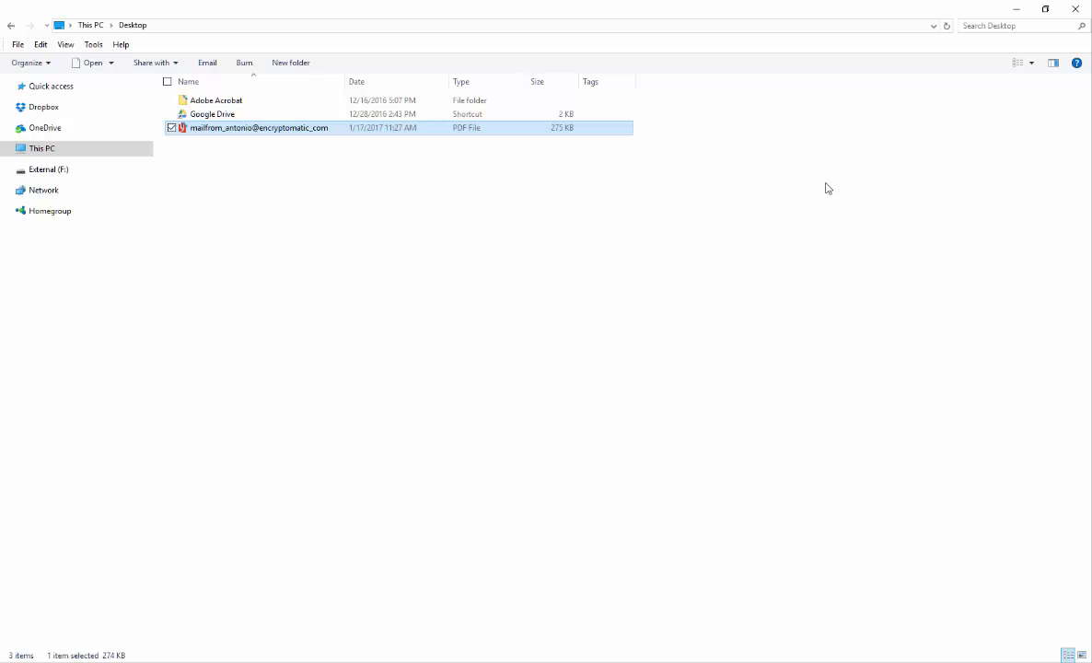
Step: Bring up the 'Choose another app' picker for the email PDF via Open with
left_click(537, 321)
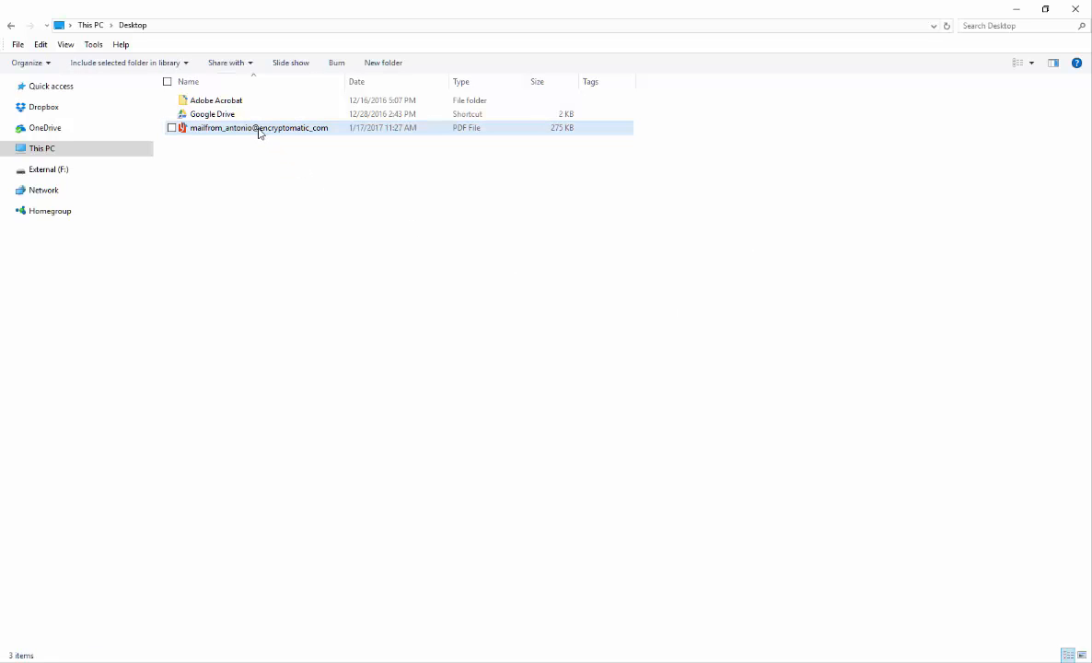
mouse_move(258, 127)
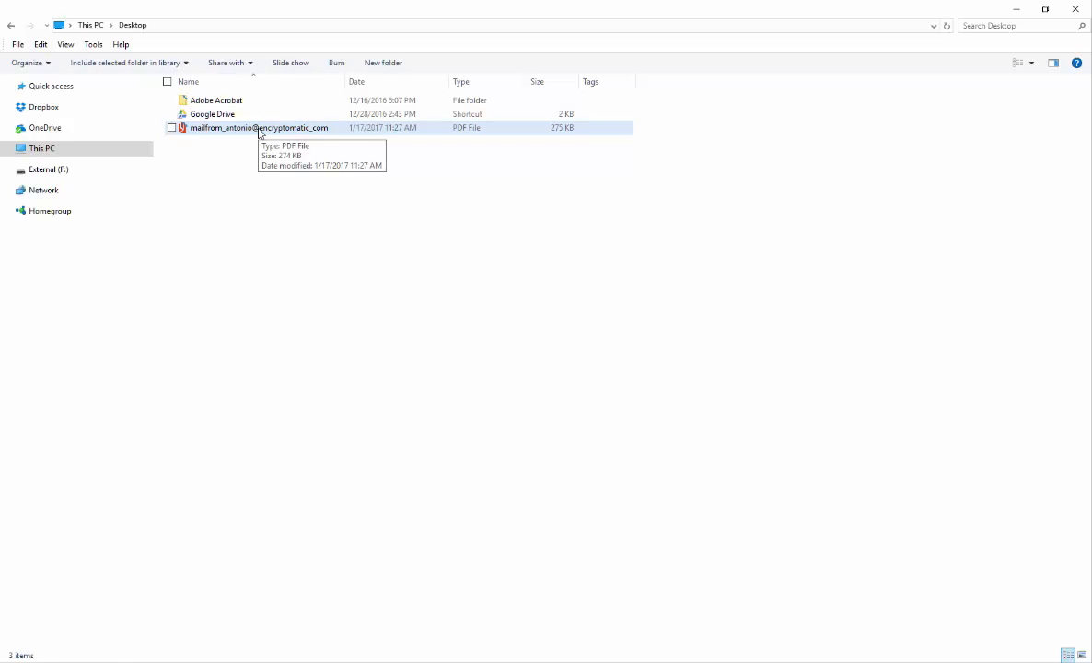
right_click(258, 127)
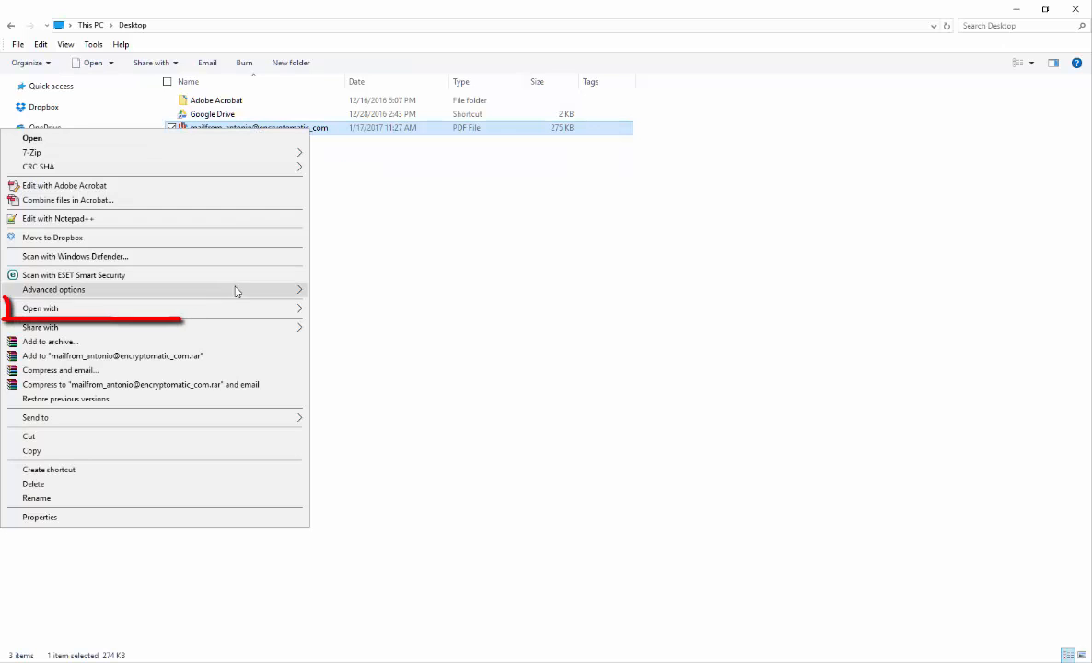
left_click(41, 308)
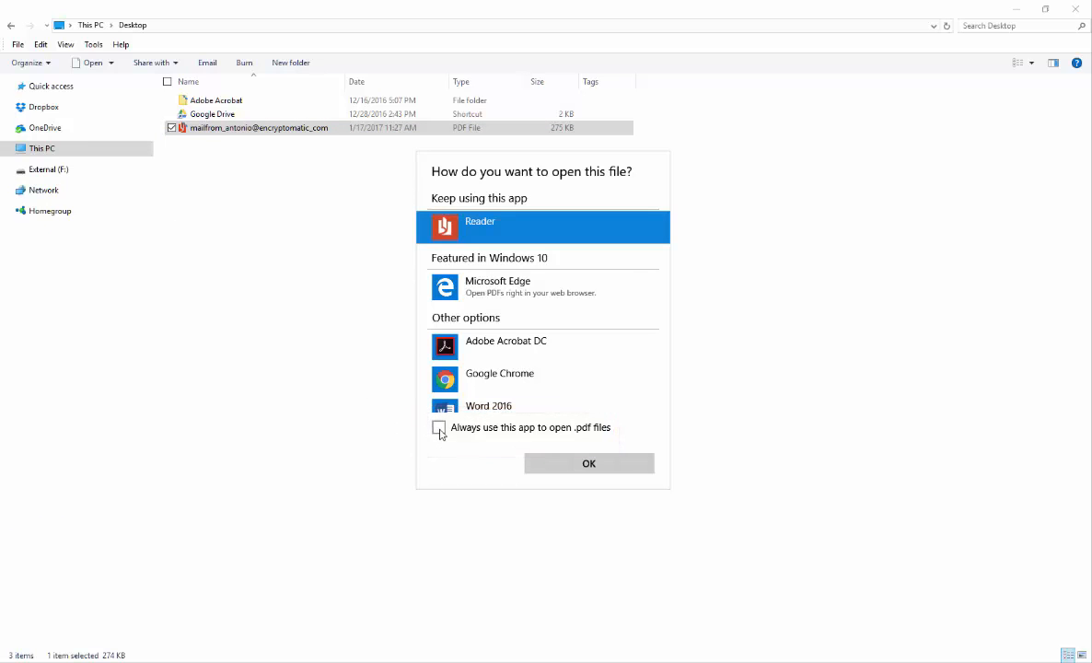
Step: Make Adobe Acrobat DC the default app for .pdf files and open the PDF with it
left_click(439, 427)
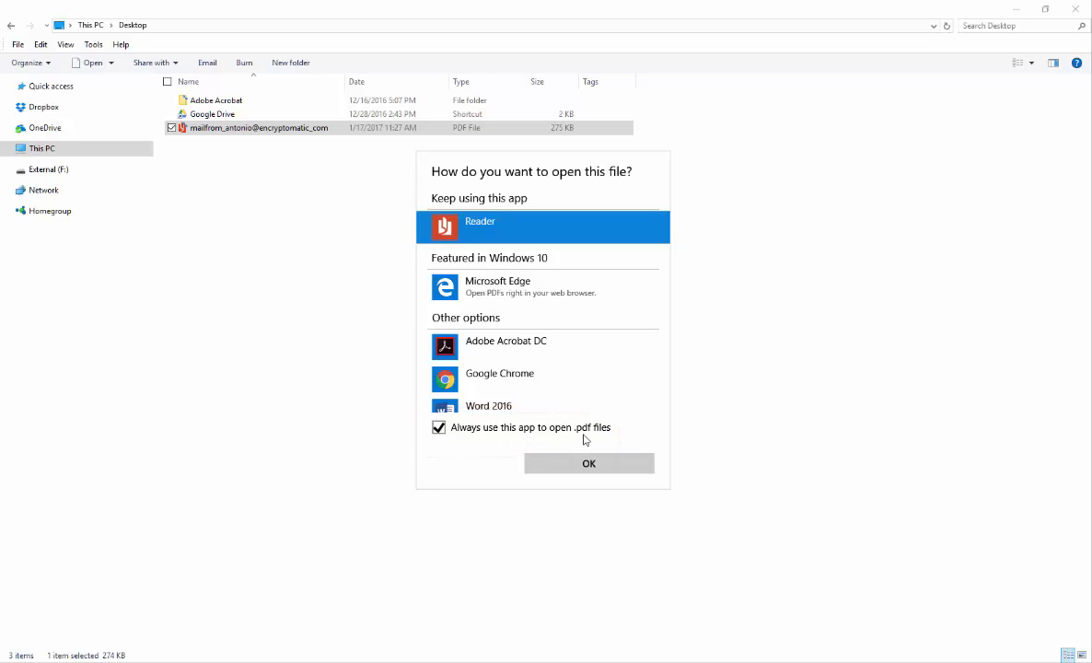
mouse_move(588, 439)
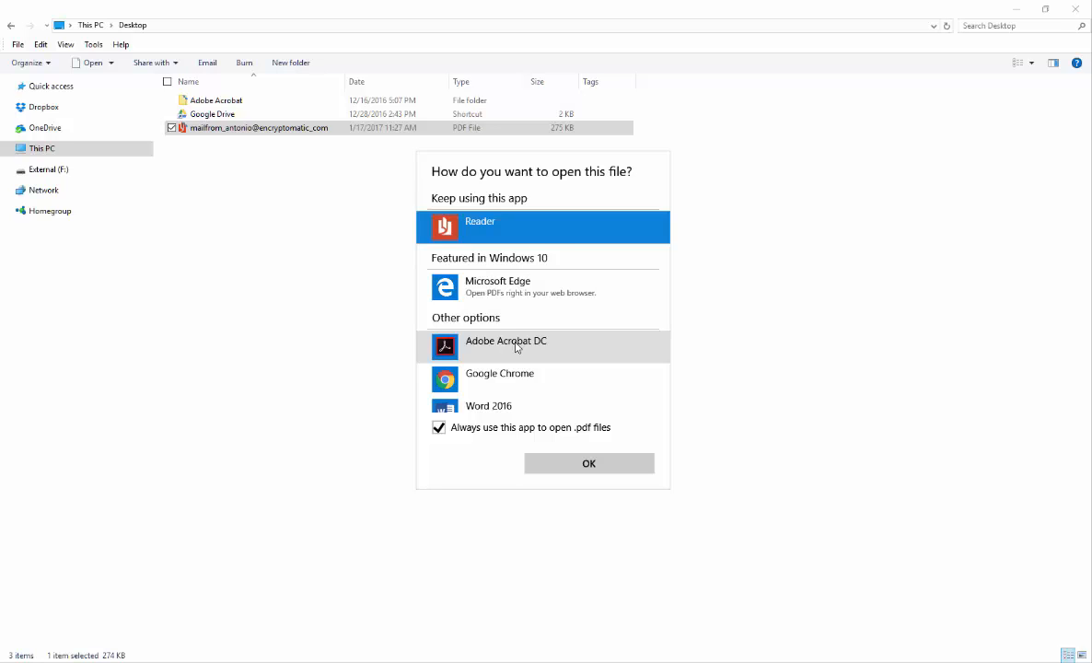
left_click(506, 340)
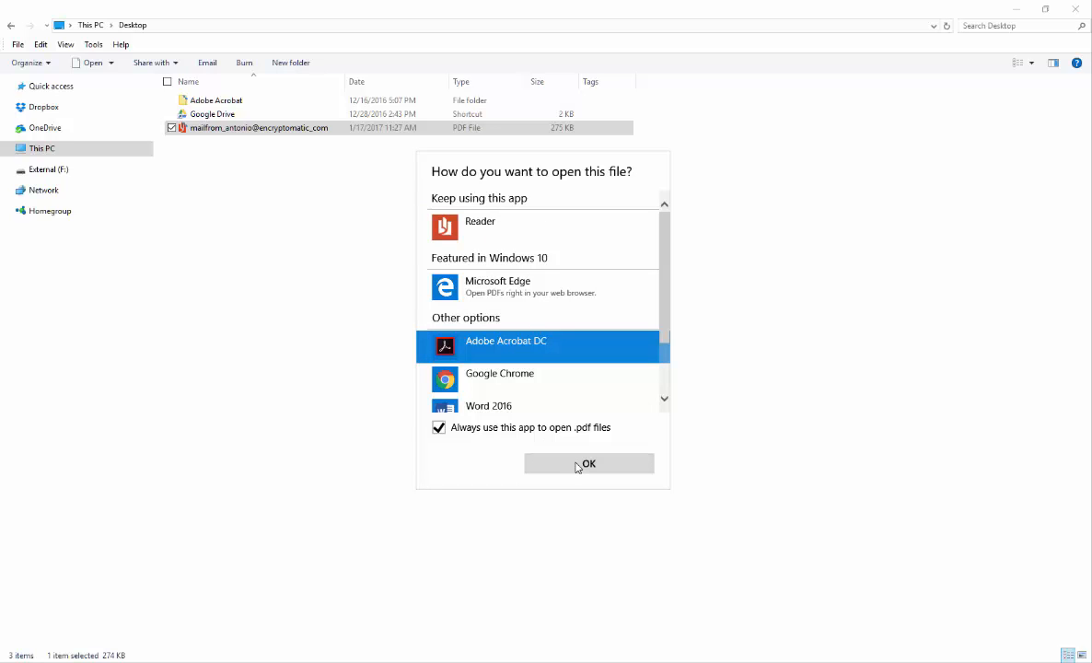
left_click(589, 463)
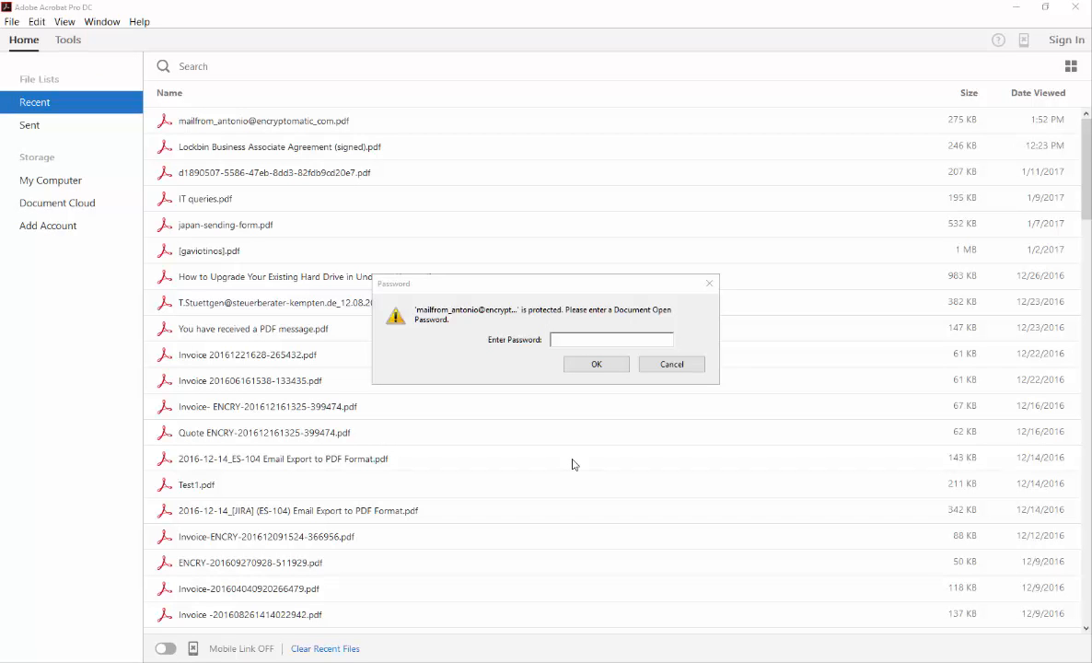
Step: Enter the document password to unlock the email PDF in Acrobat
type("****")
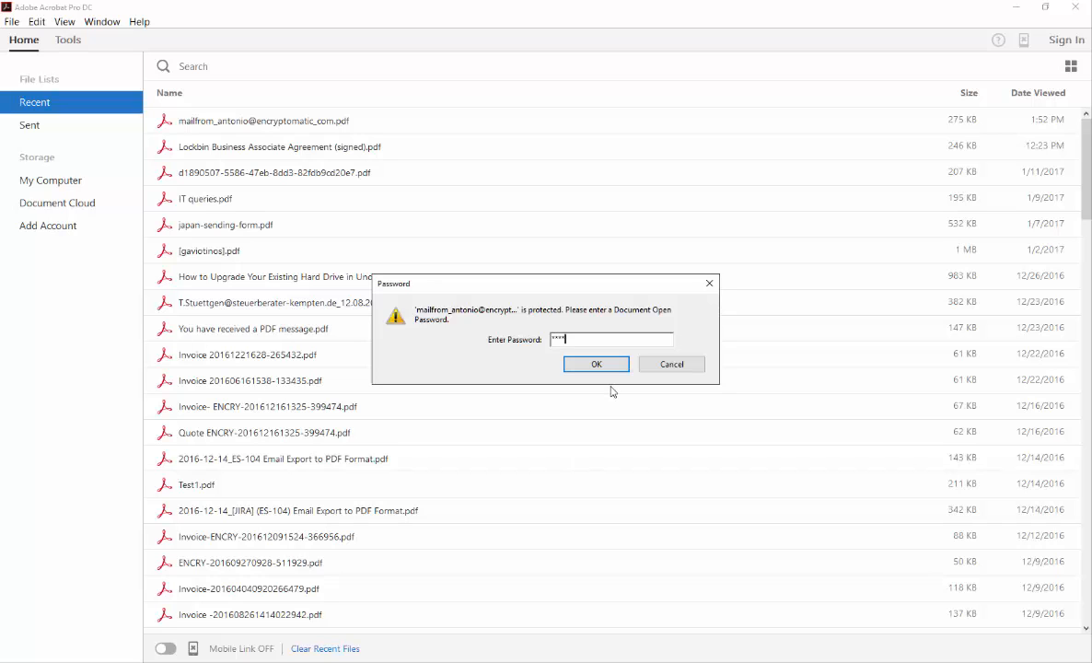
left_click(596, 364)
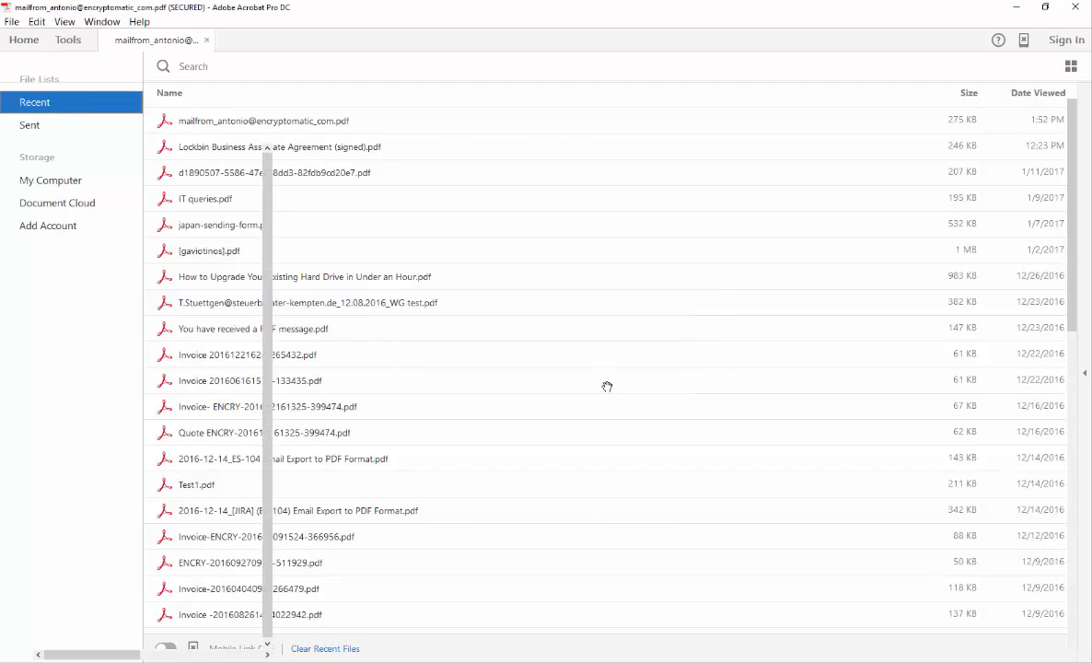
double_click(264, 121)
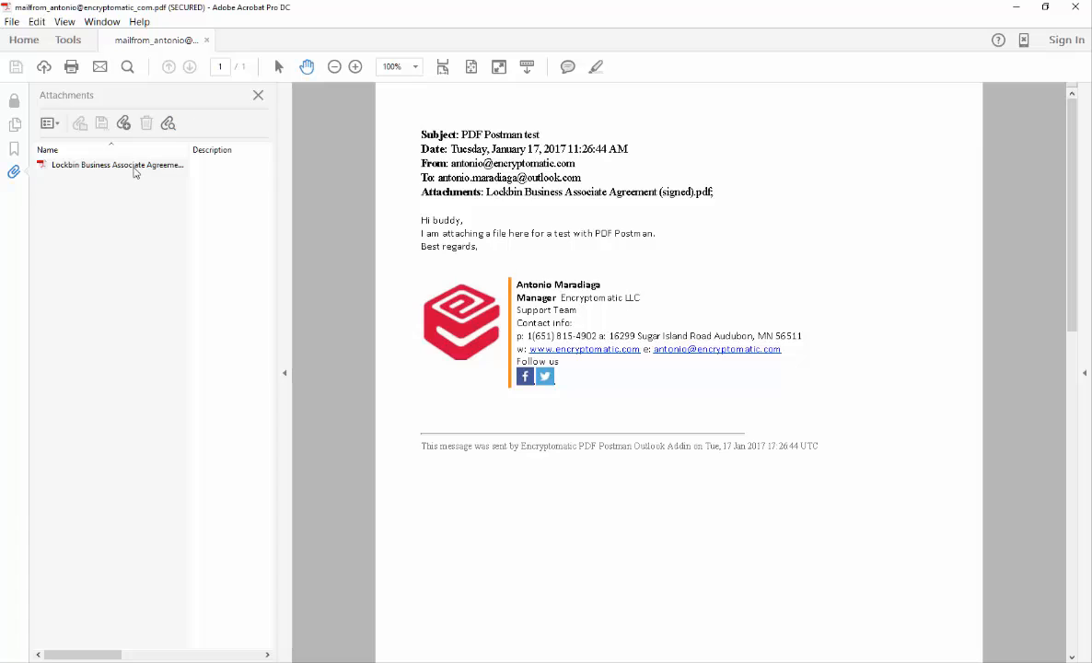
Step: Select the Lockbin Business Associate Agreement attachment and show its context options
left_click(116, 164)
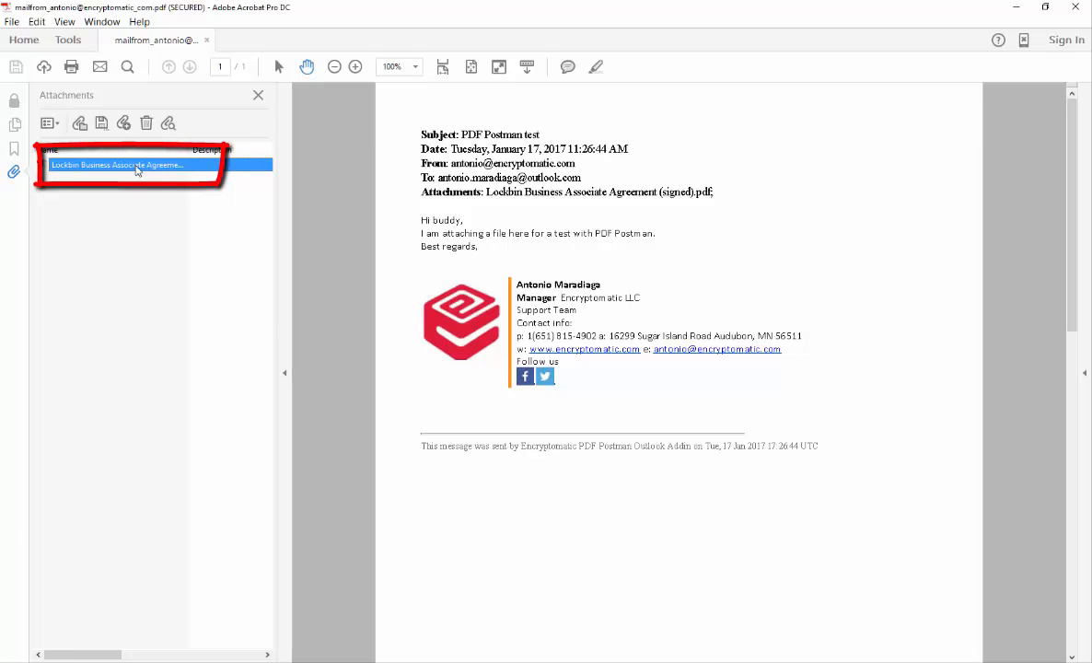
right_click(135, 165)
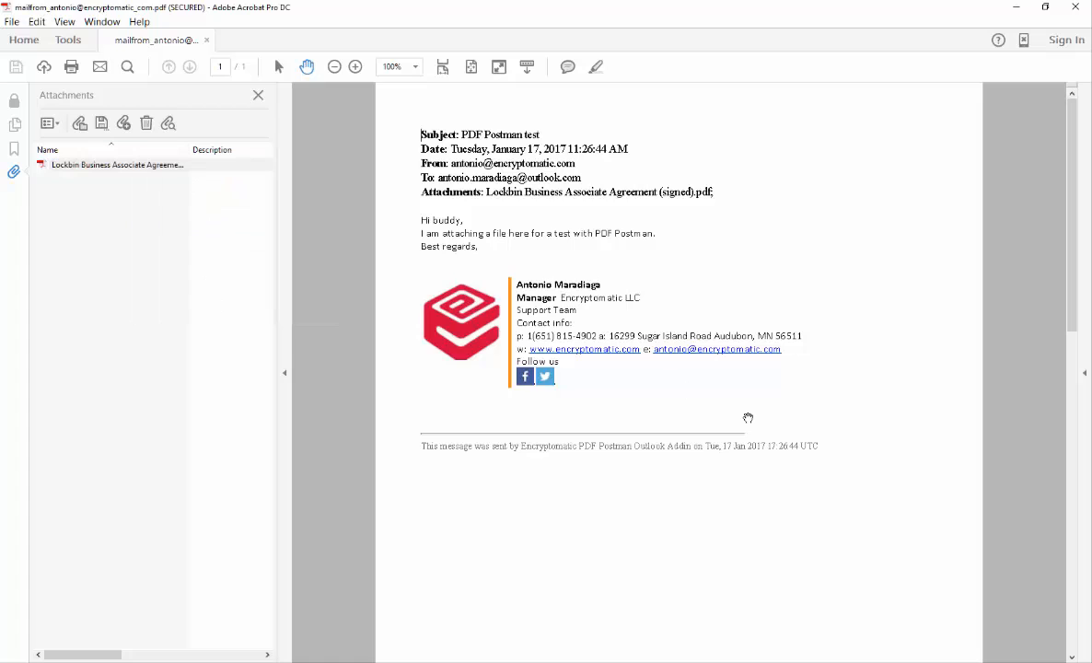
mouse_move(370, 296)
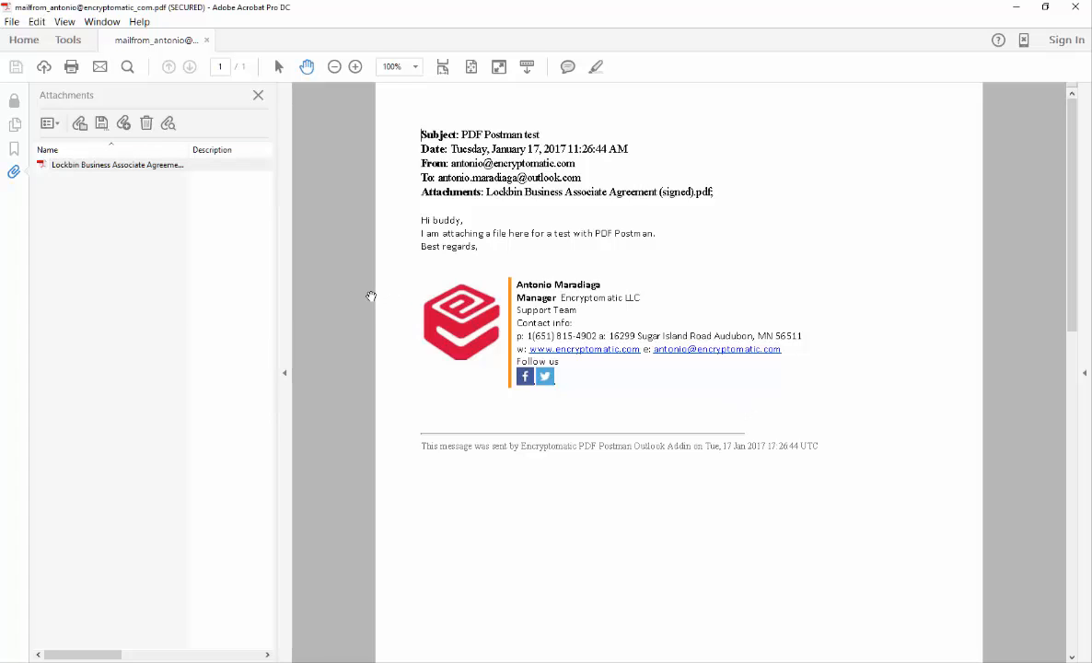